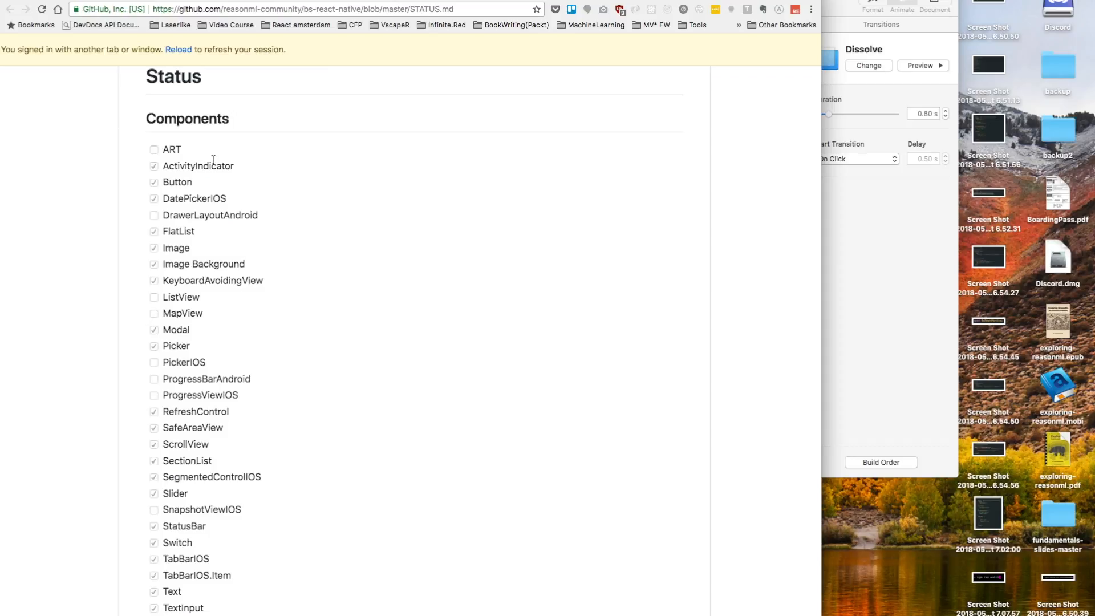
pyautogui.moveTo(410, 184)
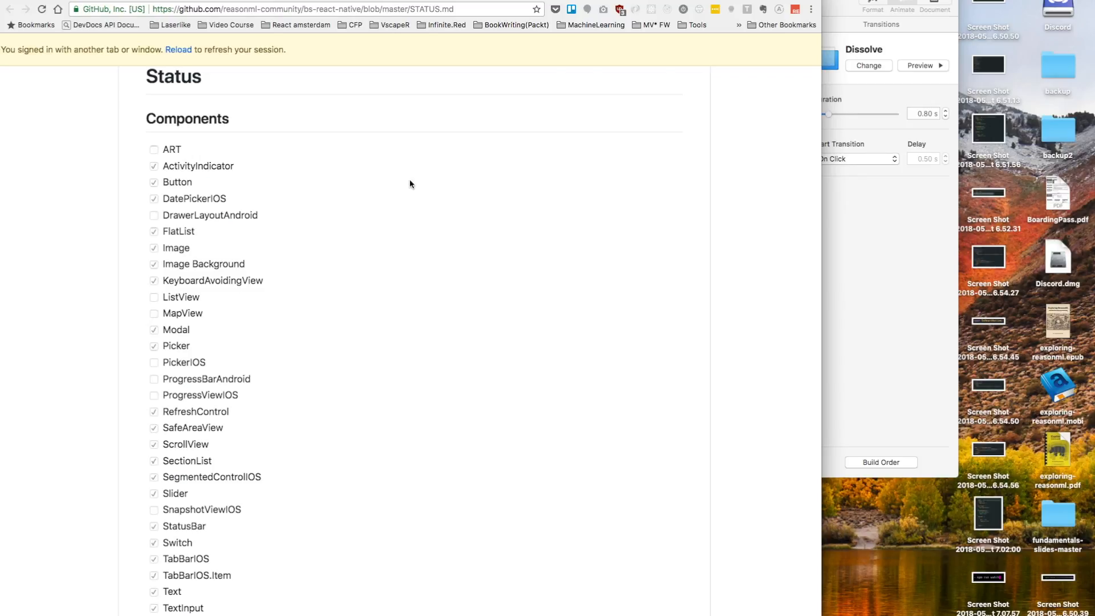